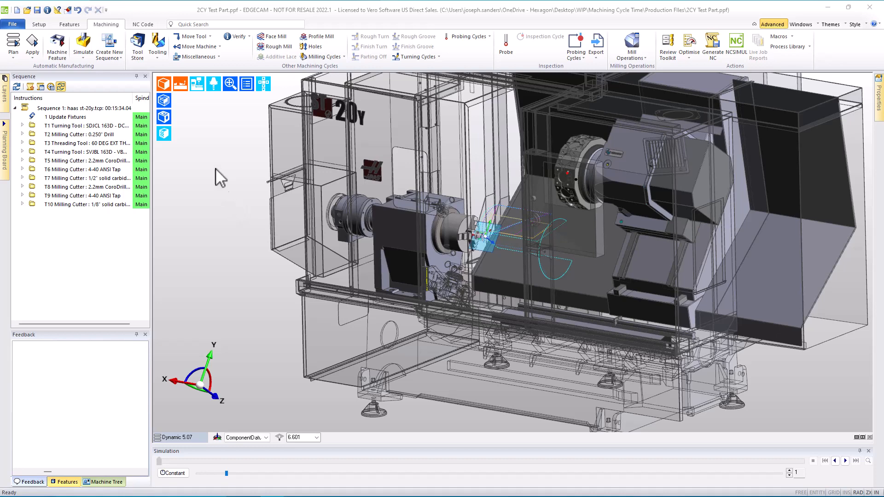
Hide the machine to show the chuck and part, then report the sequence cycle time: 15 minutes 34 seconds
{"action": "left_click", "coordinate": [82, 46]}
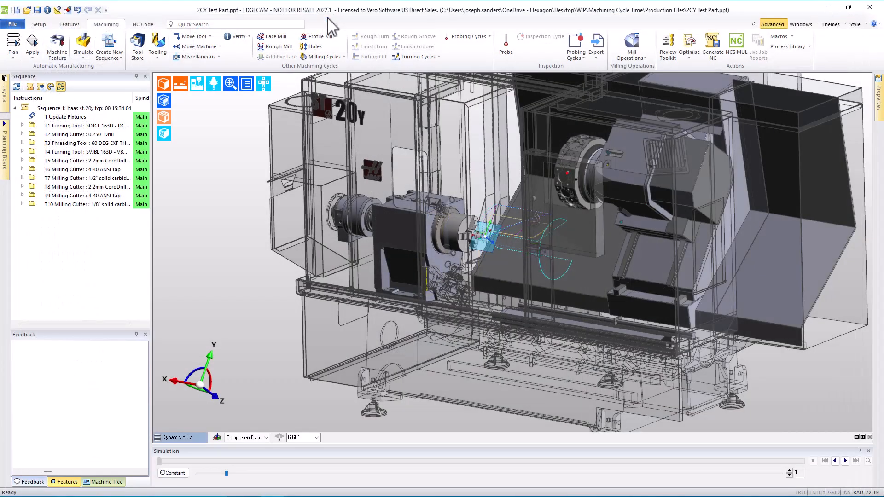
{"action": "left_click", "coordinate": [214, 100]}
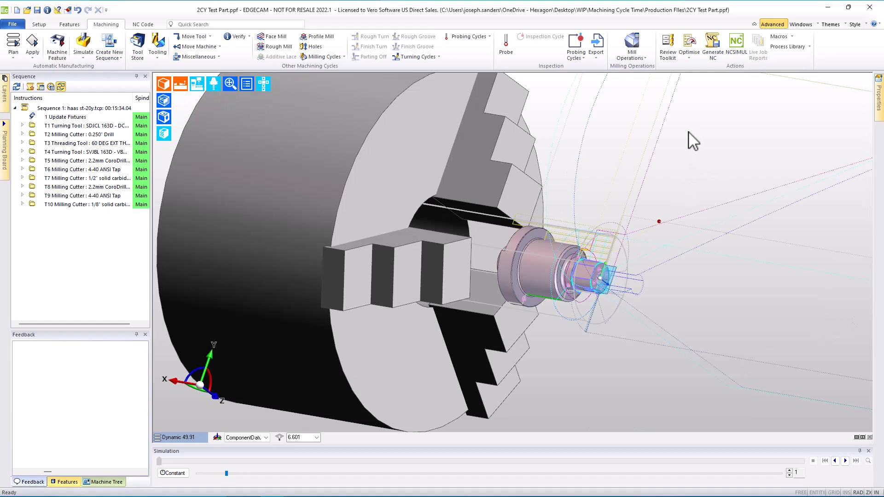
{"action": "left_click", "coordinate": [238, 36]}
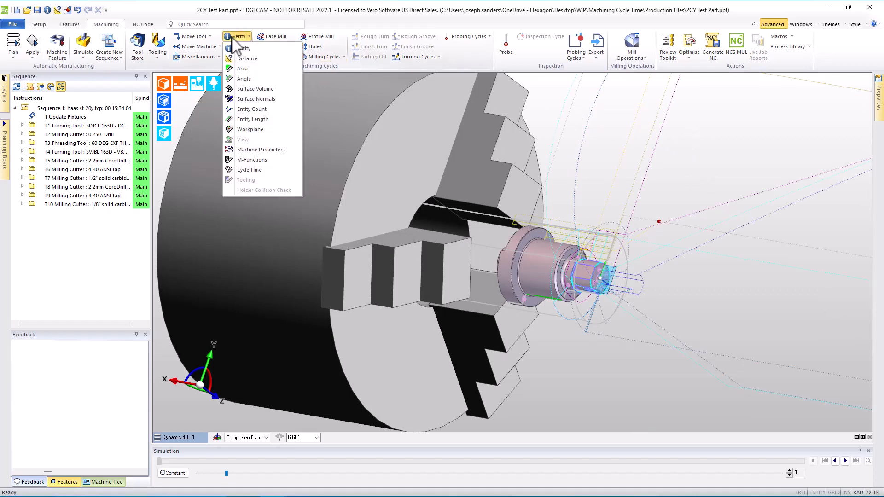
{"action": "mouse_move", "coordinate": [249, 170]}
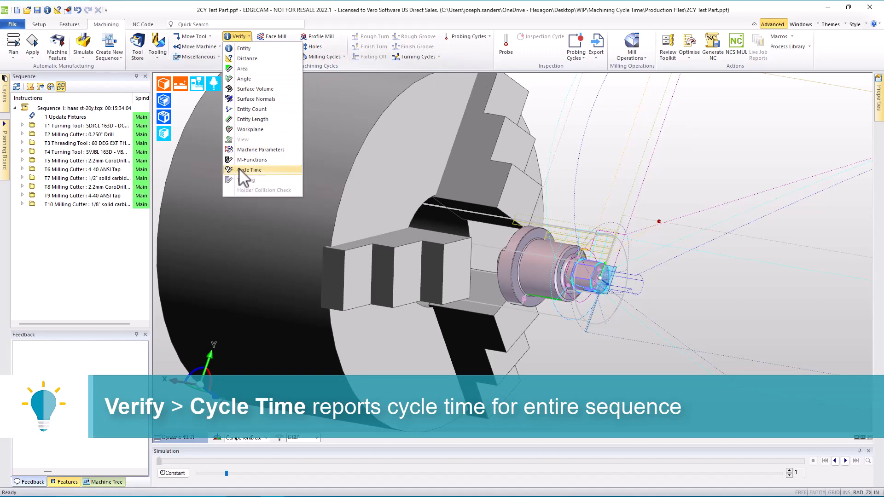
{"action": "left_click", "coordinate": [250, 169]}
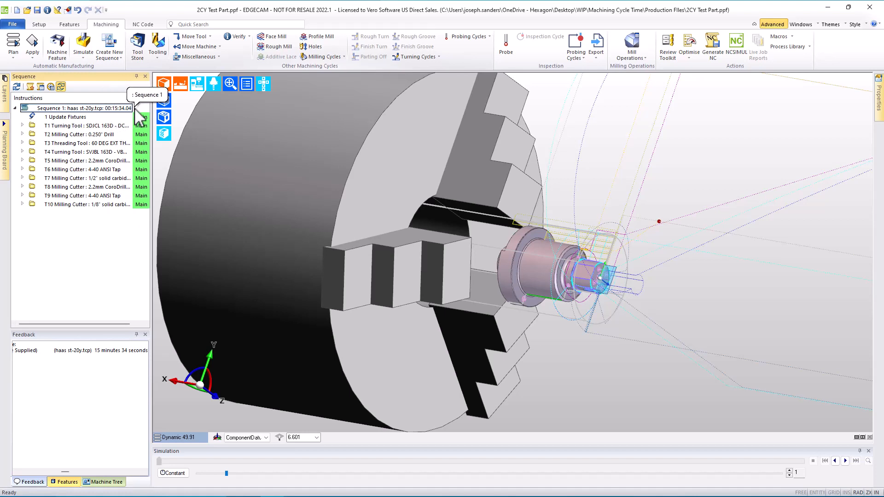
{"action": "mouse_move", "coordinate": [584, 249]}
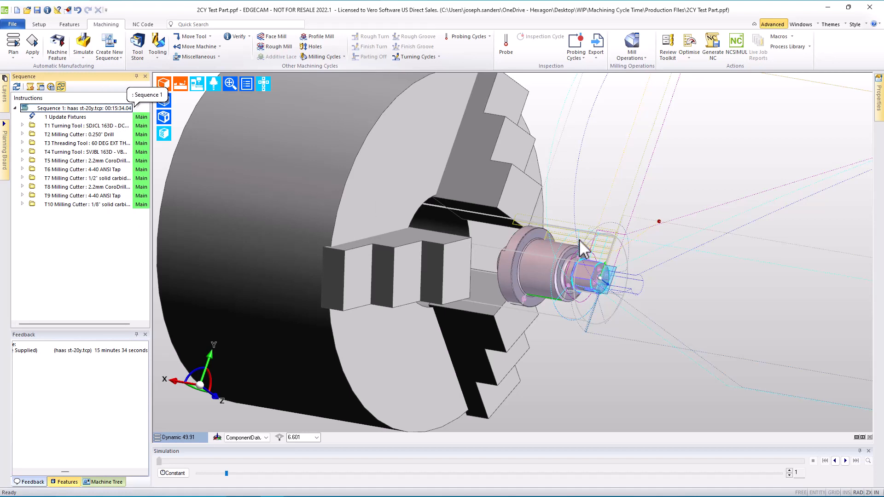
{"action": "mouse_move", "coordinate": [606, 255]}
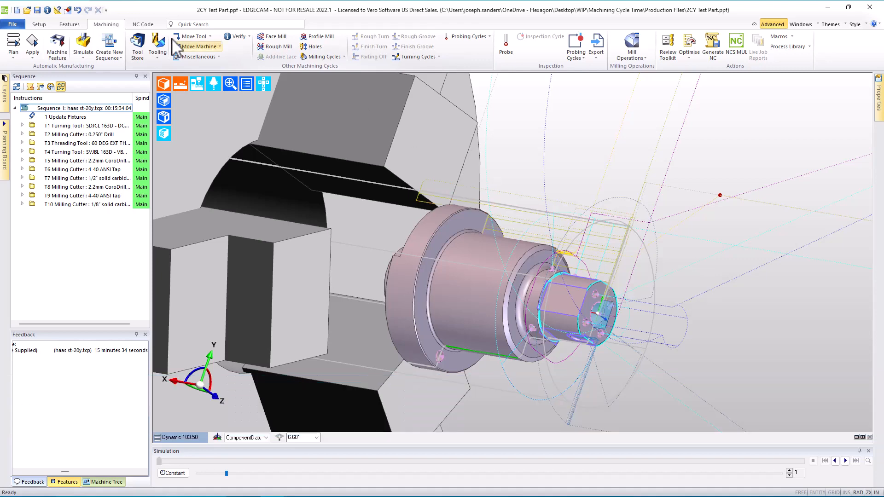
{"action": "left_click", "coordinate": [236, 36]}
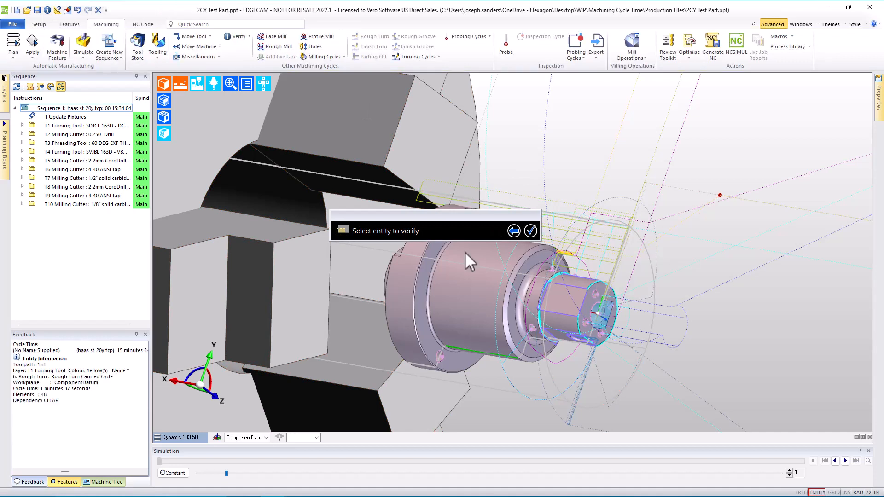
{"action": "left_click", "coordinate": [529, 231]}
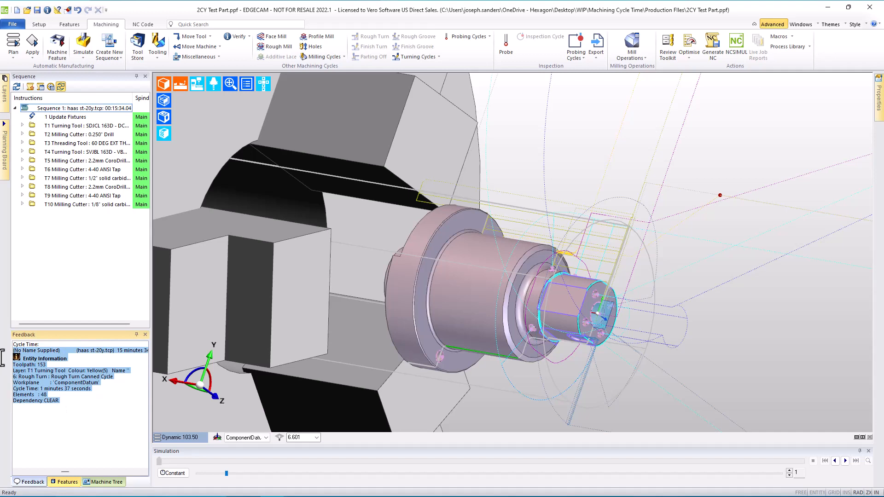
{"action": "right_click", "coordinate": [51, 383]}
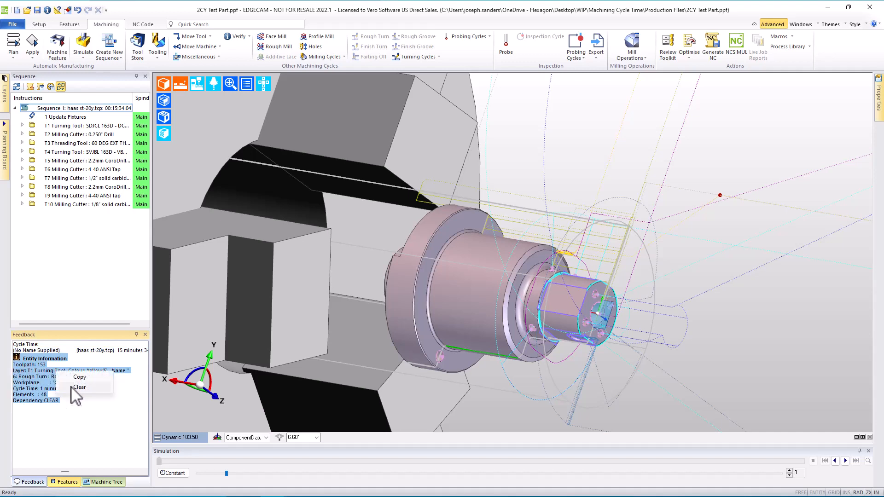
{"action": "left_click", "coordinate": [78, 387]}
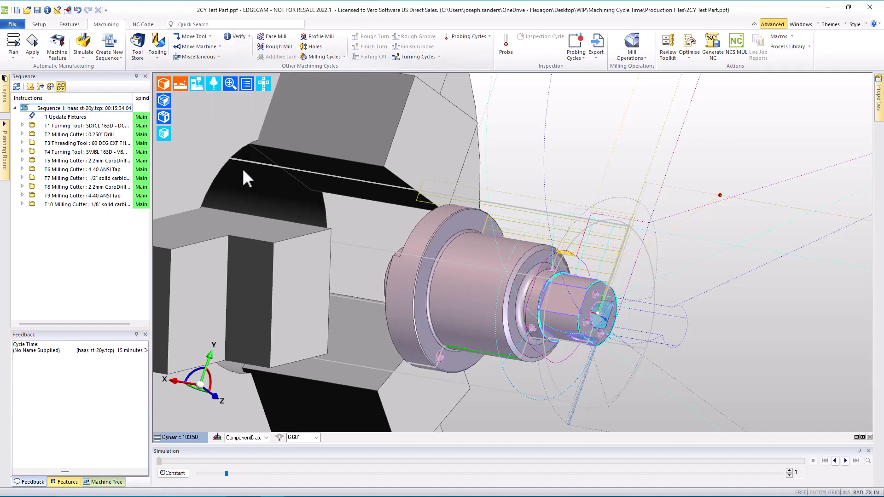
{"action": "mouse_move", "coordinate": [112, 468]}
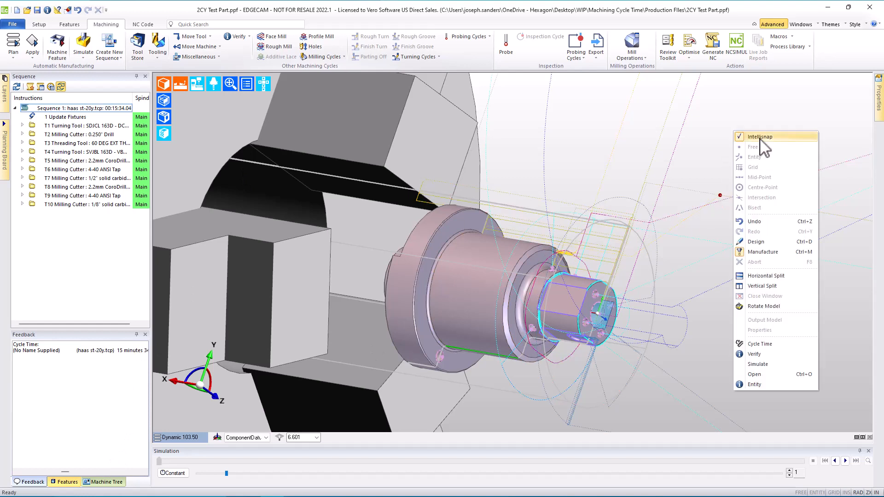
{"action": "left_click", "coordinate": [764, 141]}
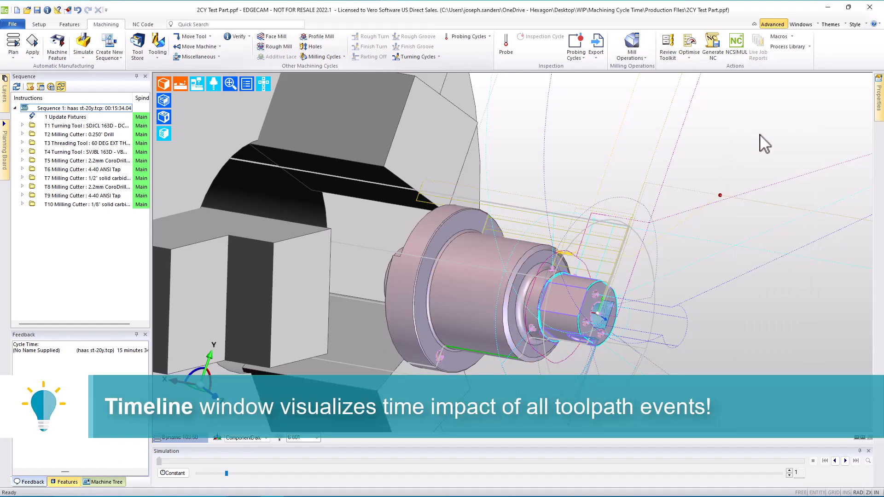
Show the Timeline window and highlight the T6 4-40 ANSI Tap span, roughly 6:20 to 14:10
{"action": "left_click", "coordinate": [801, 24]}
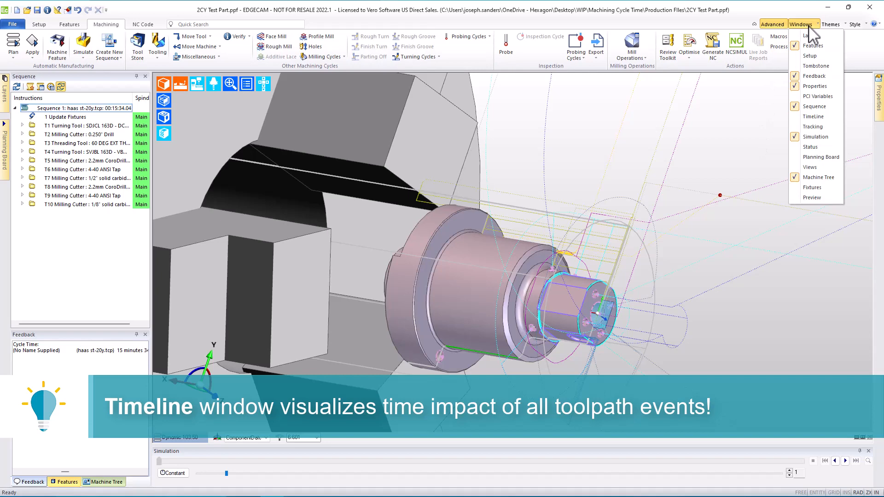
{"action": "mouse_move", "coordinate": [815, 106]}
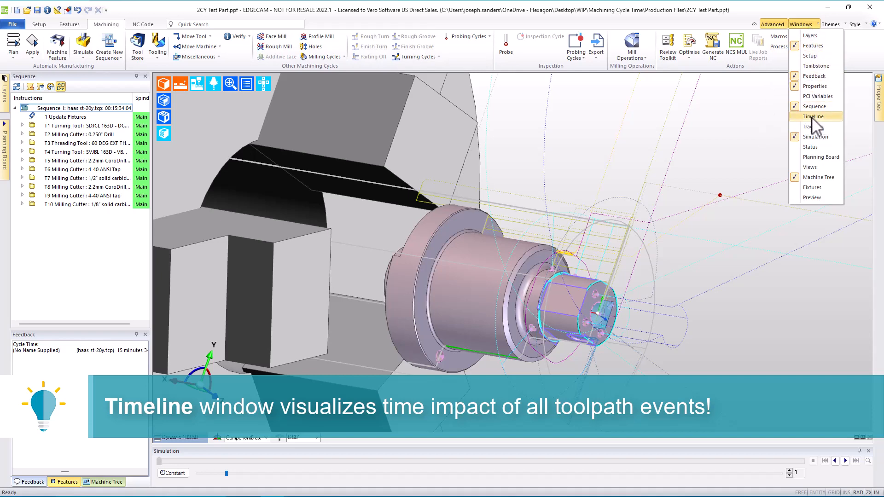
{"action": "left_click", "coordinate": [813, 116]}
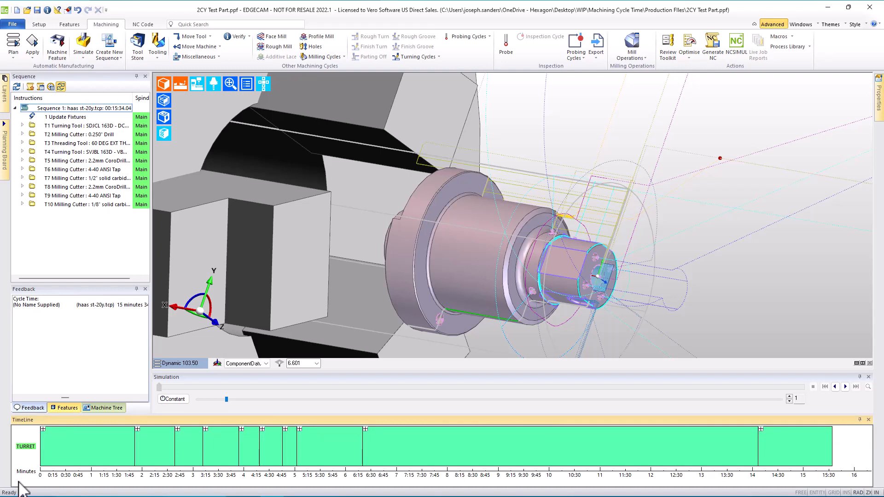
{"action": "mouse_move", "coordinate": [165, 487]}
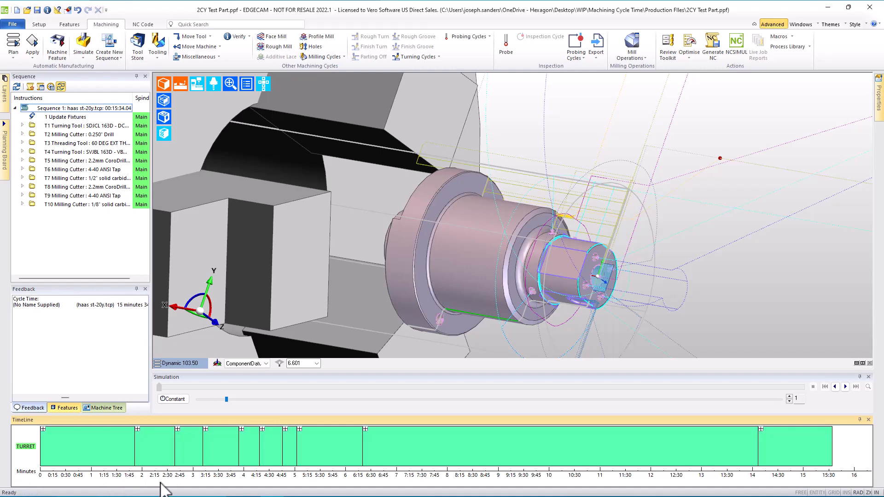
{"action": "mouse_move", "coordinate": [403, 491]}
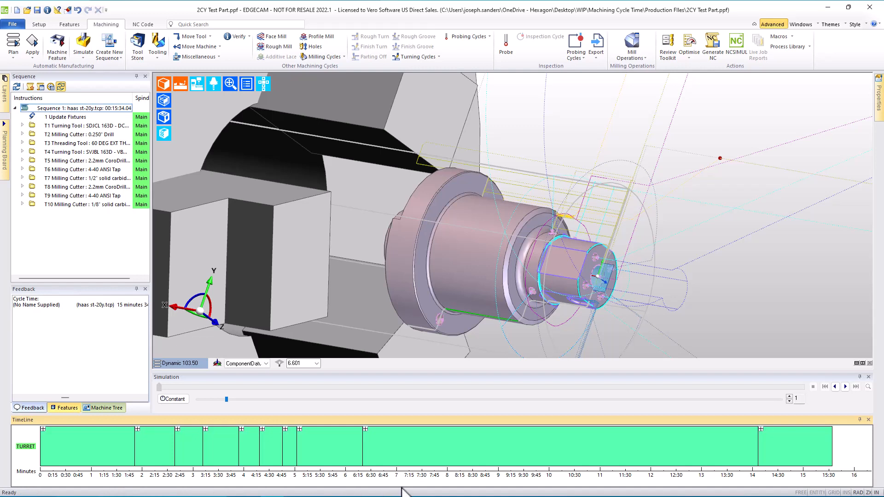
{"action": "mouse_move", "coordinate": [382, 465]}
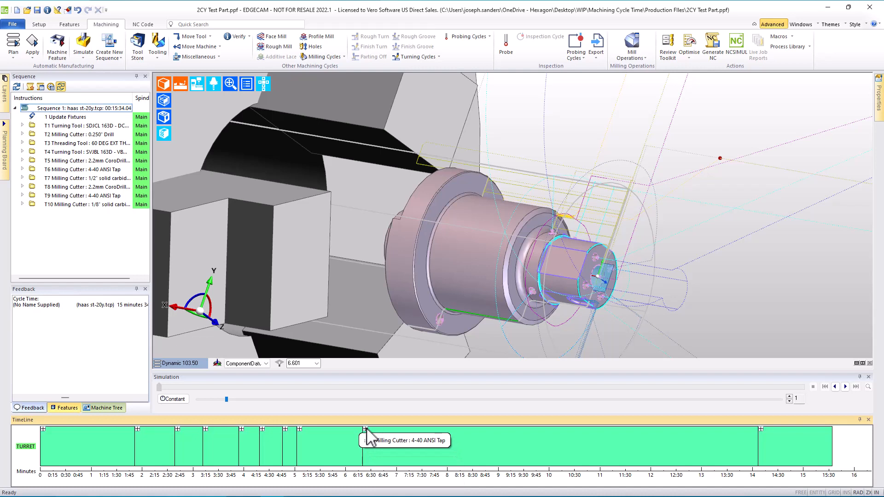
{"action": "left_click", "coordinate": [366, 446]}
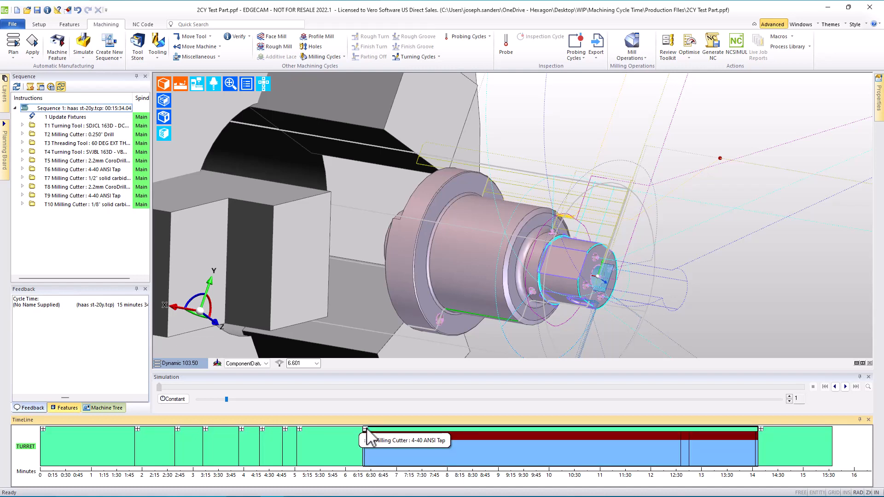
{"action": "mouse_move", "coordinate": [571, 455]}
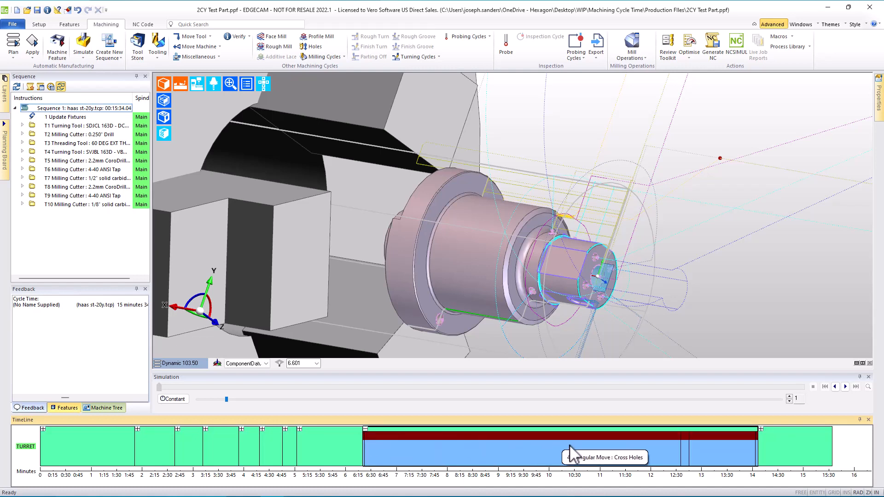
{"action": "mouse_move", "coordinate": [448, 463]}
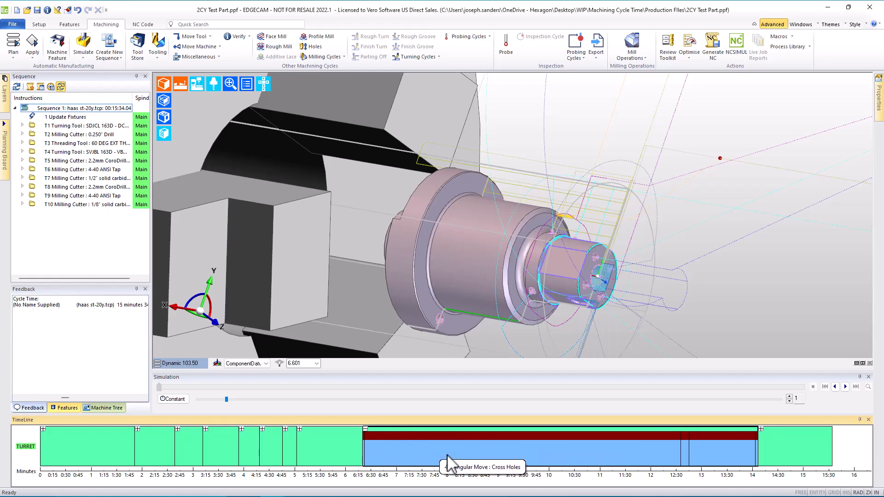
{"action": "mouse_move", "coordinate": [614, 459]}
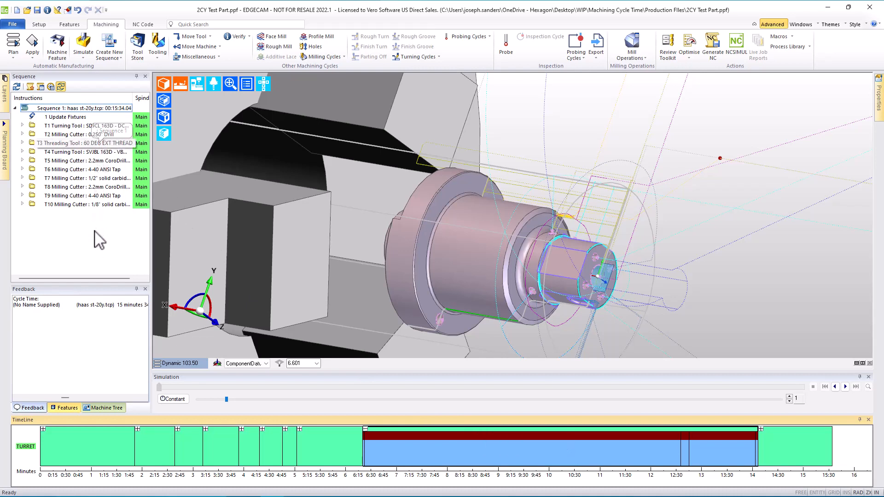
{"action": "mouse_move", "coordinate": [487, 451]}
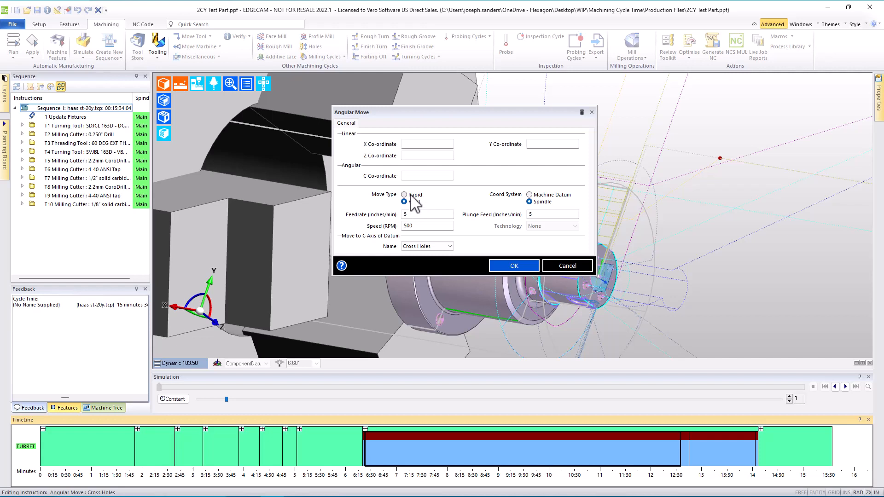
Make the Cross Holes angular move rapid and recheck the cycle time, now 10 minutes 1 second
{"action": "left_click", "coordinate": [404, 194]}
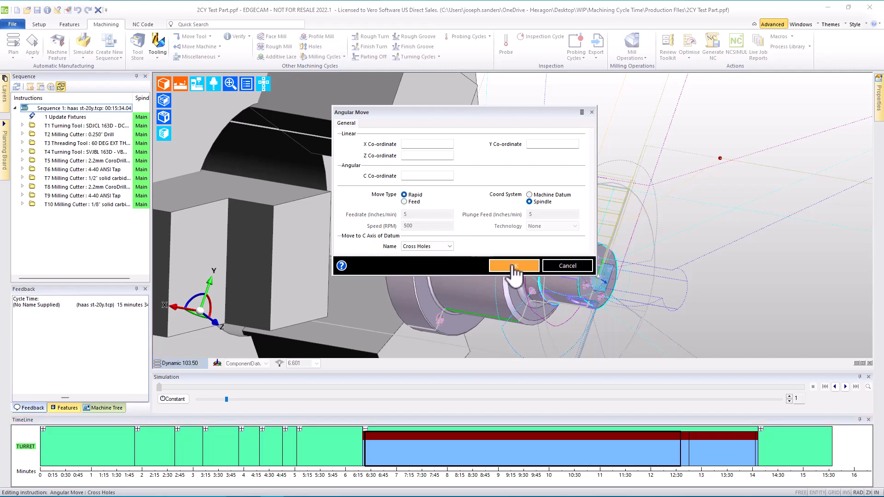
{"action": "left_click", "coordinate": [513, 265]}
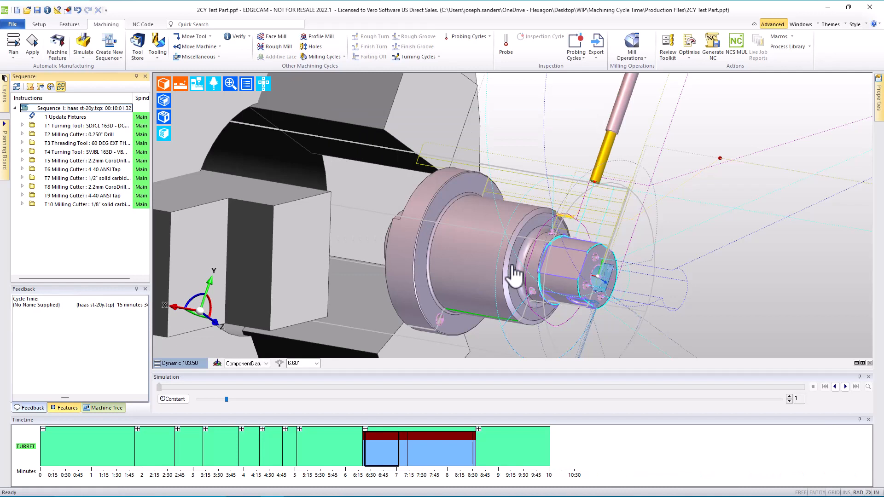
{"action": "mouse_move", "coordinate": [304, 91]}
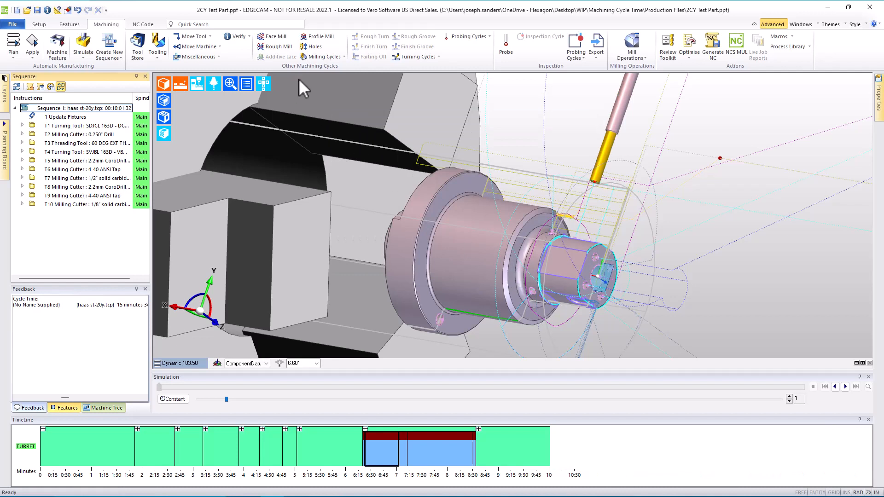
{"action": "left_click", "coordinate": [238, 36]}
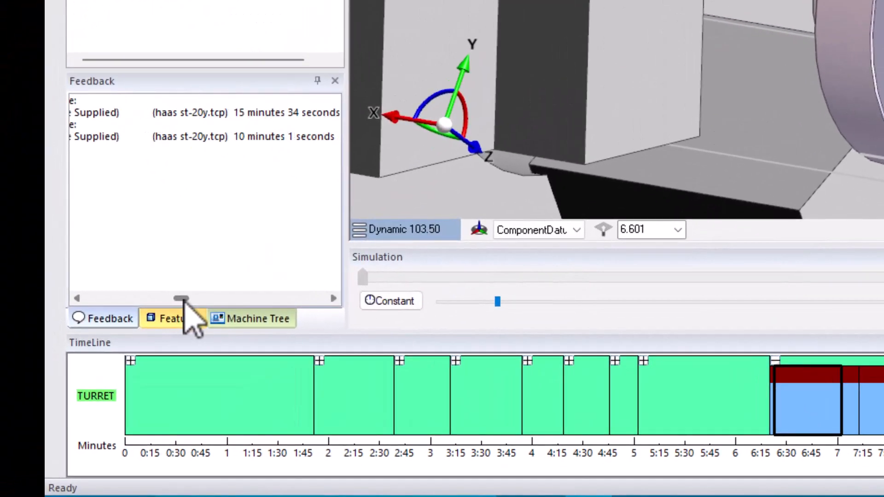
{"action": "mouse_move", "coordinate": [253, 180]}
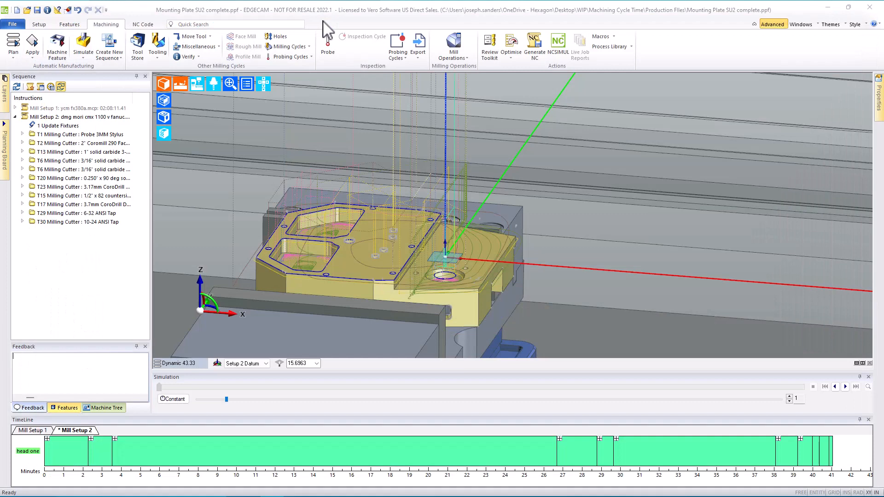
{"action": "mouse_move", "coordinate": [213, 85]}
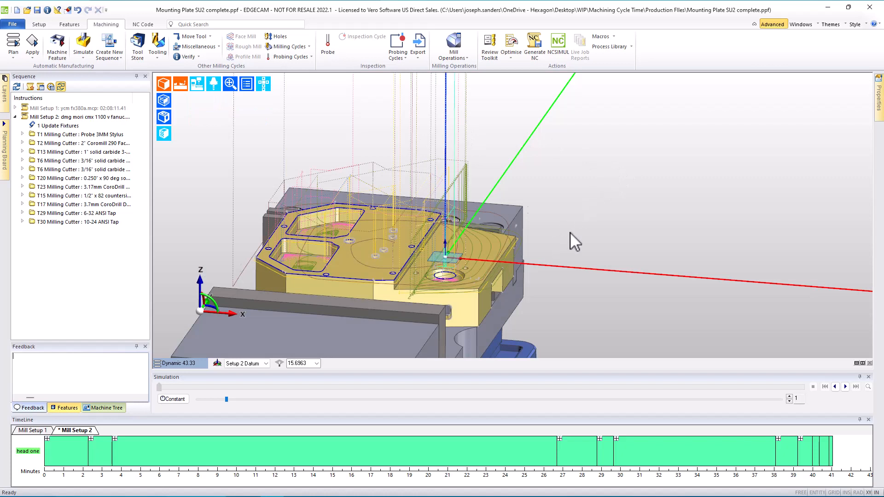
{"action": "mouse_move", "coordinate": [48, 470]}
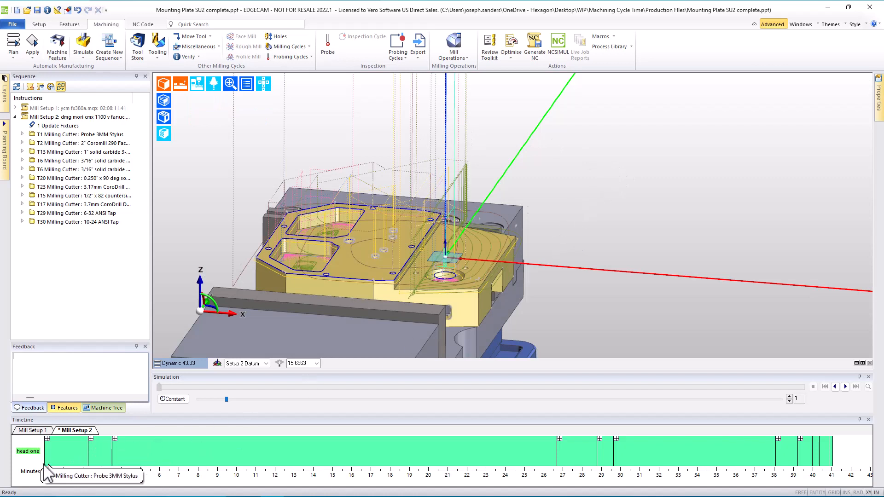
Report Mill Setup 2's cycle time of 41:02 and select the roughing block spanning minutes 4 to 27
{"action": "left_click", "coordinate": [186, 56]}
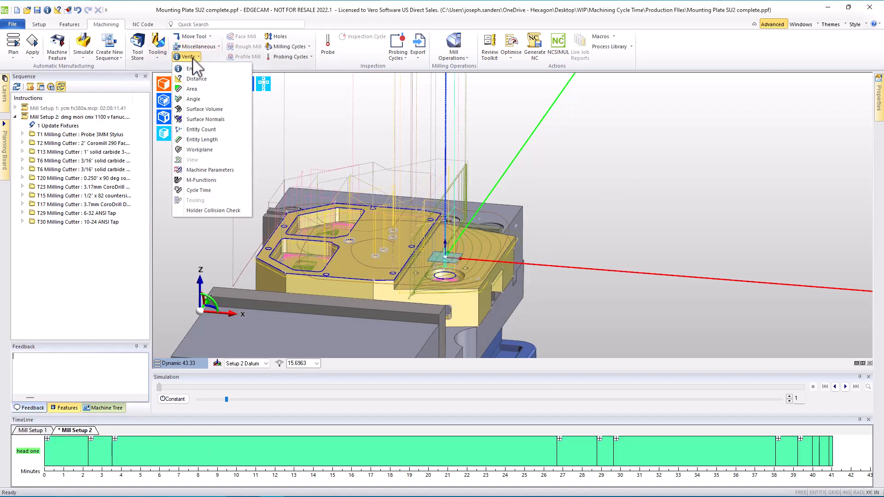
{"action": "left_click", "coordinate": [198, 190]}
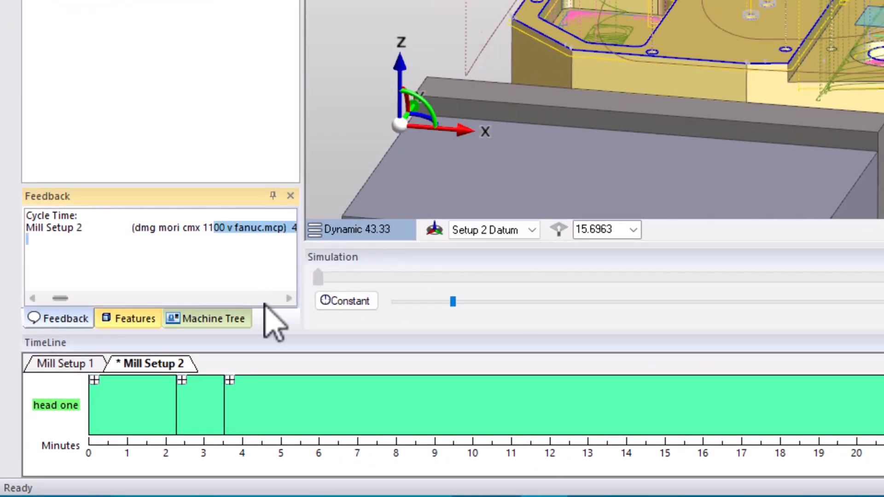
{"action": "mouse_move", "coordinate": [253, 316]}
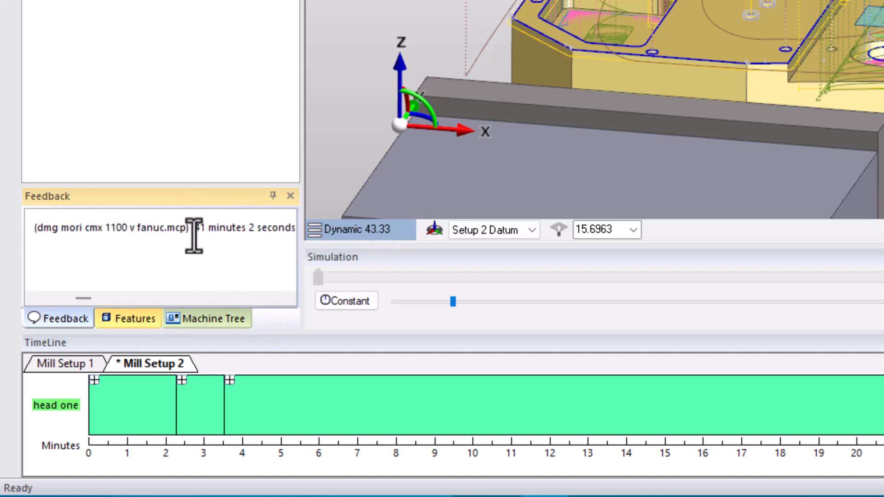
{"action": "mouse_move", "coordinate": [248, 234]}
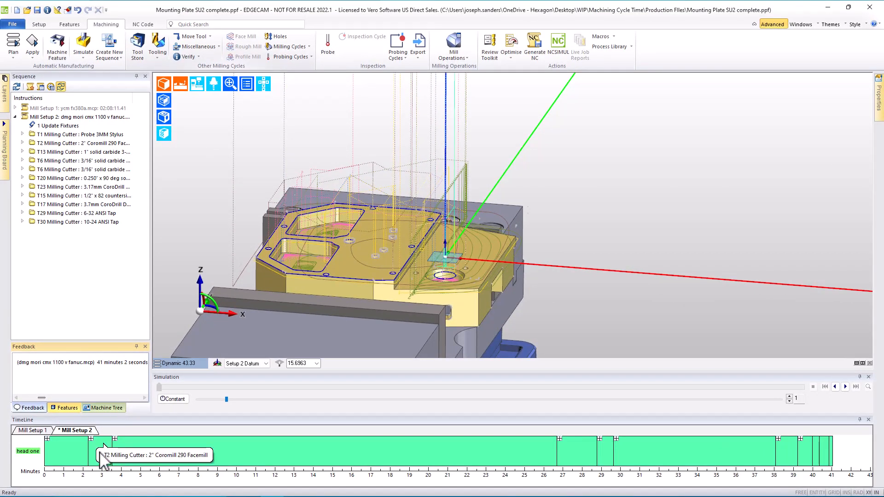
{"action": "mouse_move", "coordinate": [646, 454]}
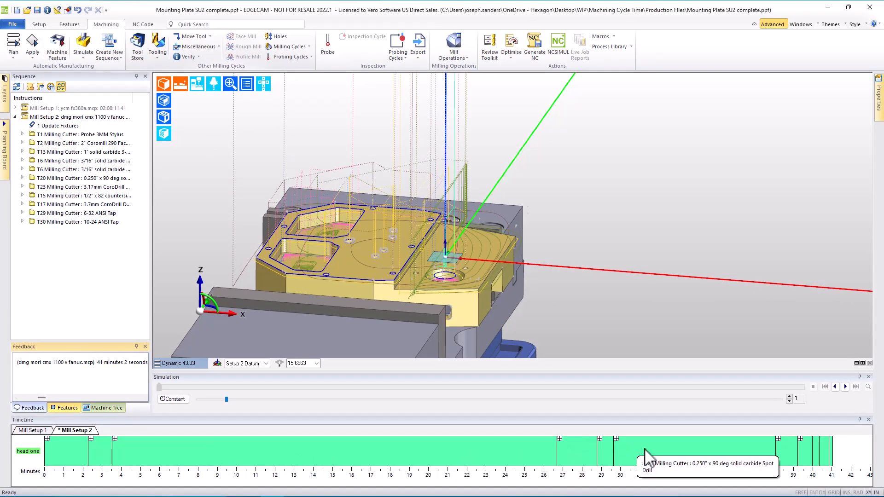
{"action": "mouse_move", "coordinate": [115, 445]}
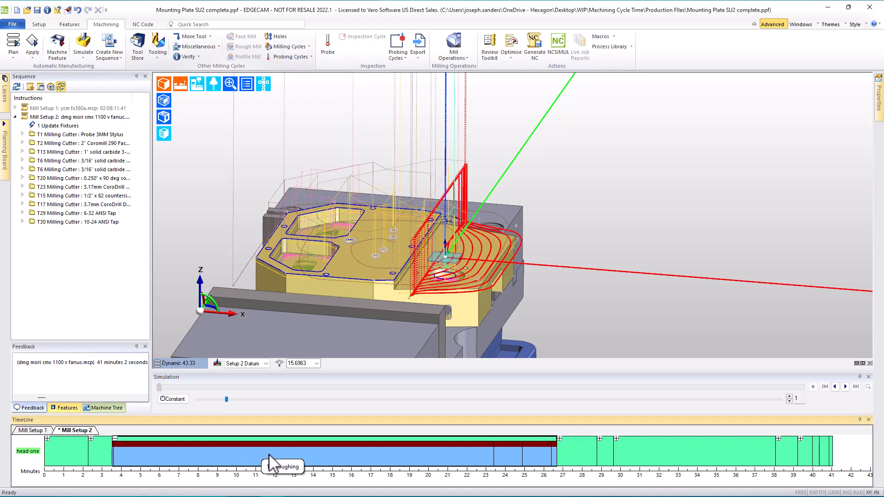
{"action": "left_click", "coordinate": [274, 454]}
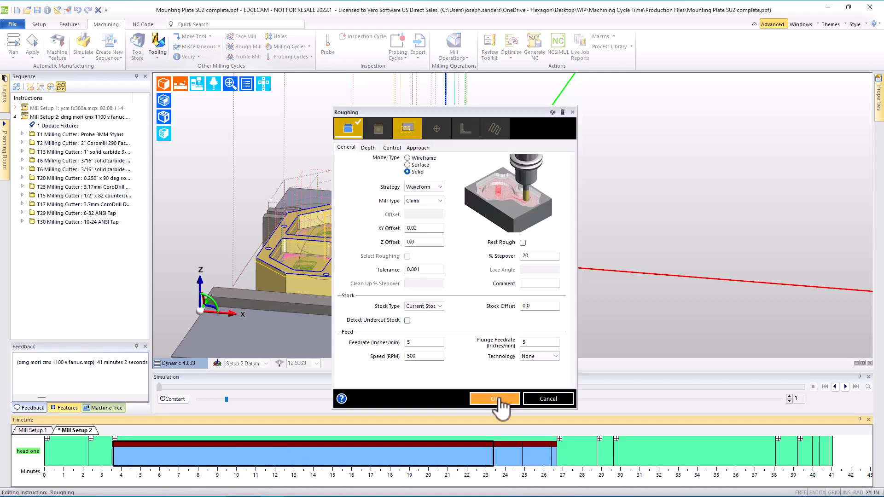
{"action": "mouse_move", "coordinate": [517, 387]}
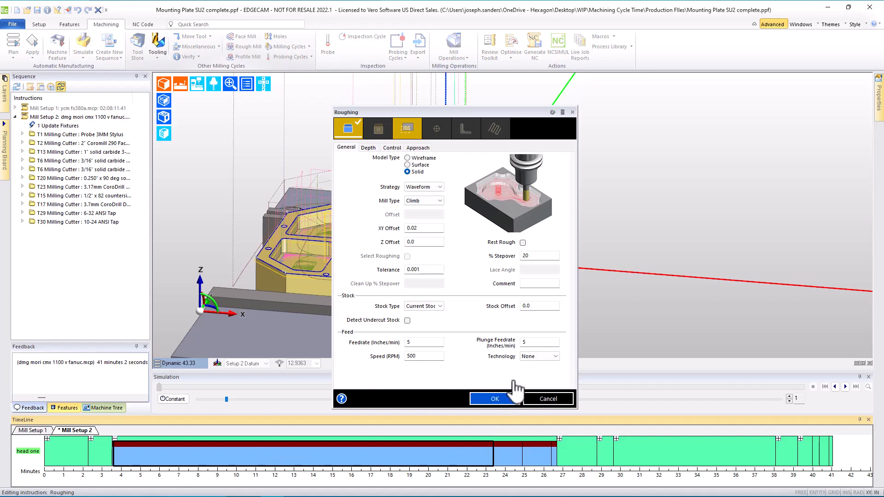
{"action": "mouse_move", "coordinate": [410, 369]}
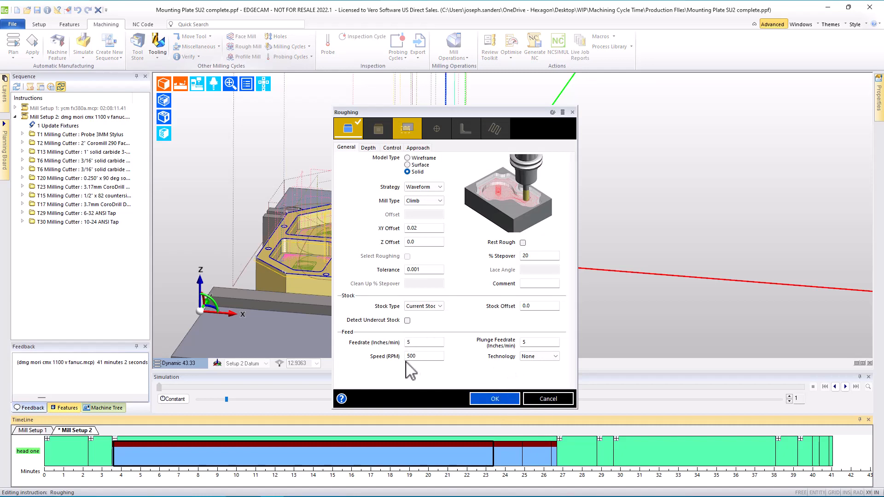
{"action": "mouse_move", "coordinate": [513, 352]}
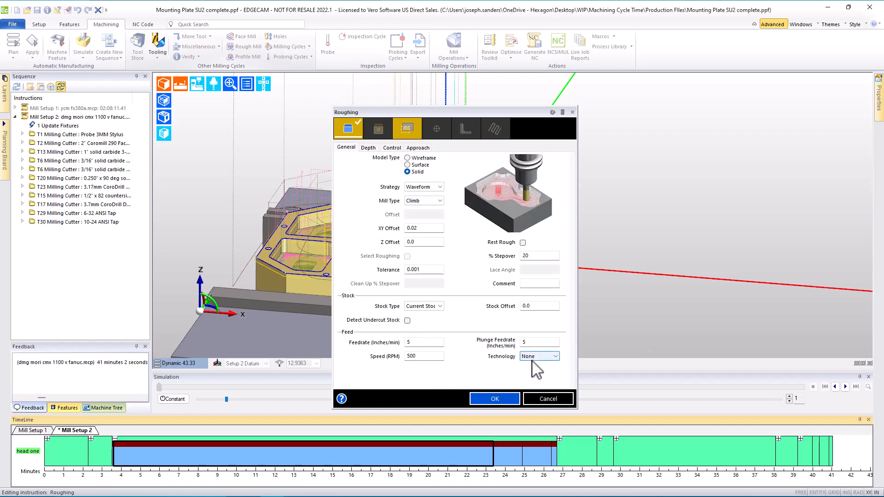
Set roughing feeds and speed to General technology and enable High Feed On Back Passes with 0.002 retract
{"action": "left_click", "coordinate": [555, 356]}
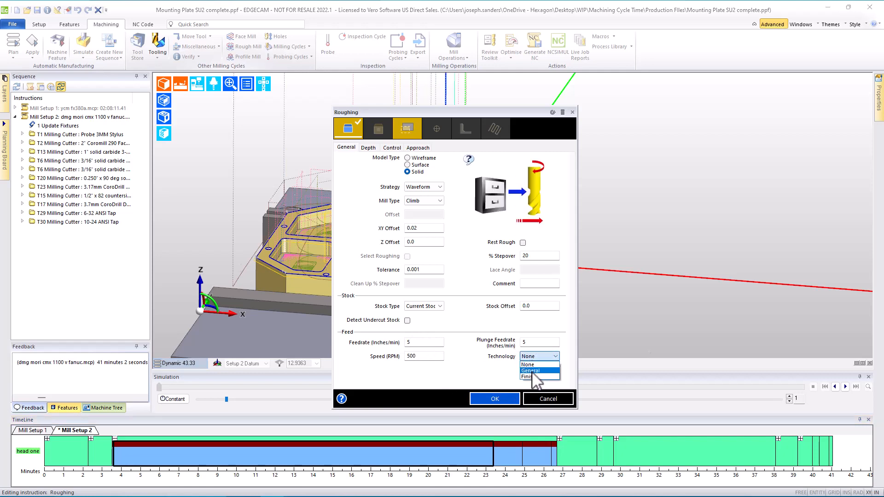
{"action": "left_click", "coordinate": [530, 370]}
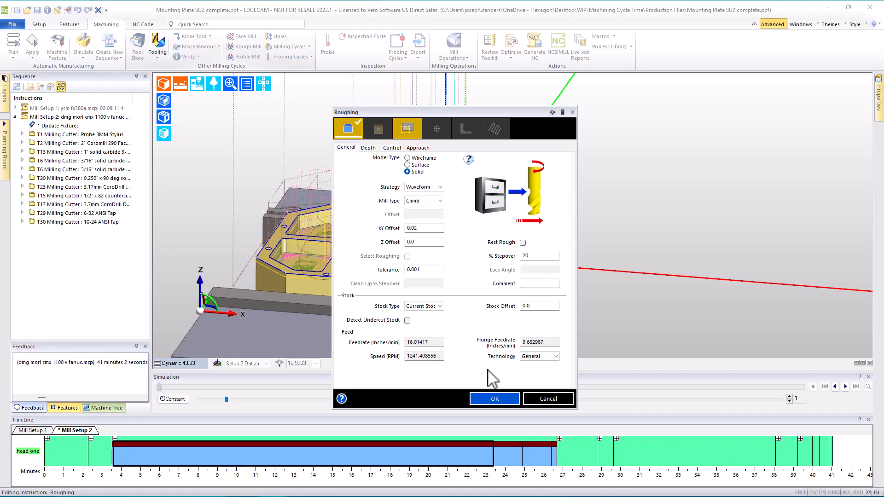
{"action": "mouse_move", "coordinate": [380, 158]}
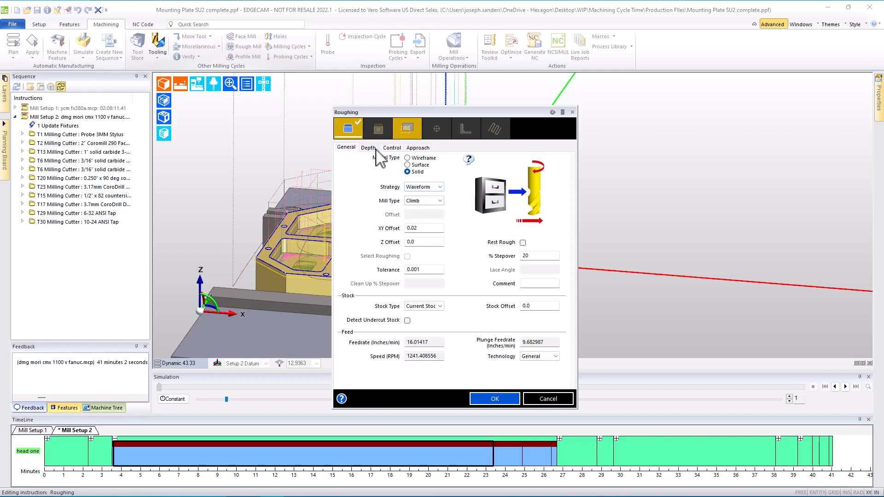
{"action": "left_click", "coordinate": [392, 148]}
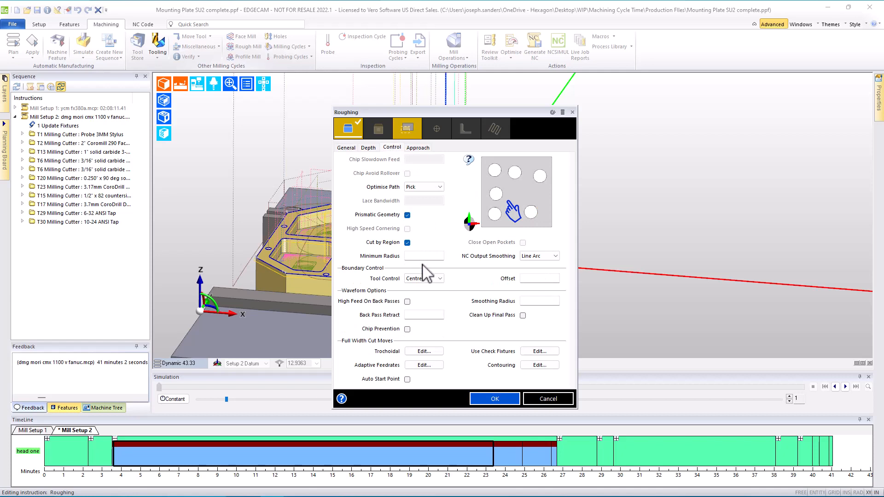
{"action": "left_click", "coordinate": [407, 301]}
{"action": "type", "text": "0.002"}
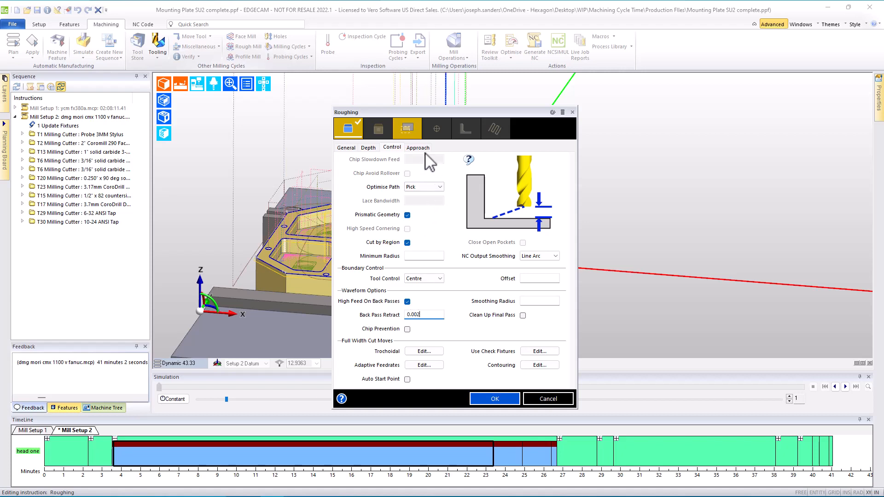
Change the link type between cuts on the roughing Approach settings
{"action": "left_click", "coordinate": [417, 147]}
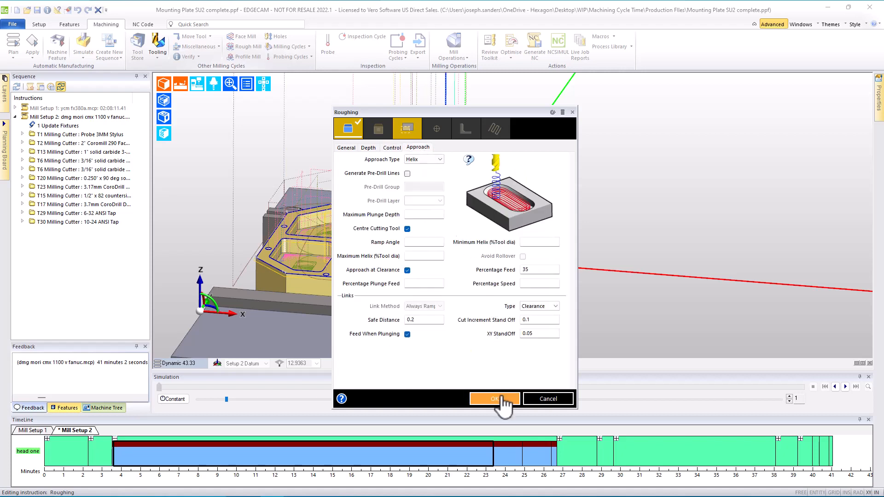
{"action": "left_click", "coordinate": [555, 306]}
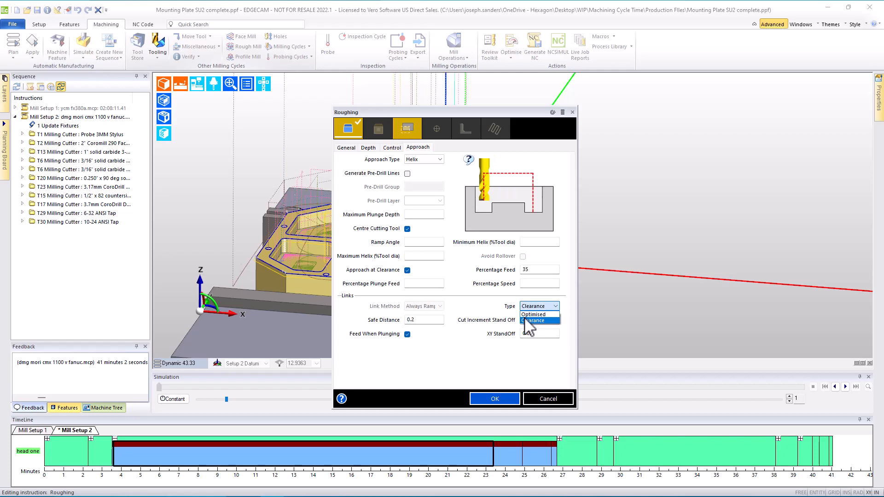
{"action": "left_click", "coordinate": [494, 399]}
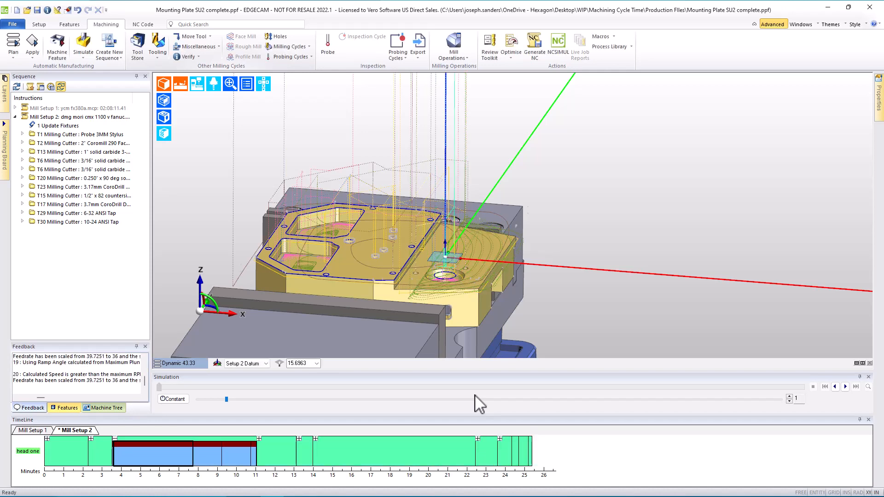
{"action": "mouse_move", "coordinate": [440, 412]}
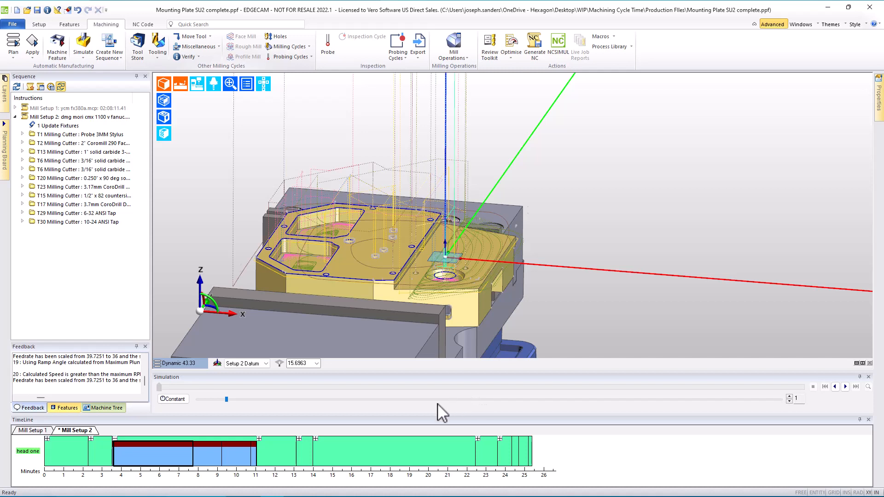
{"action": "mouse_move", "coordinate": [116, 447]}
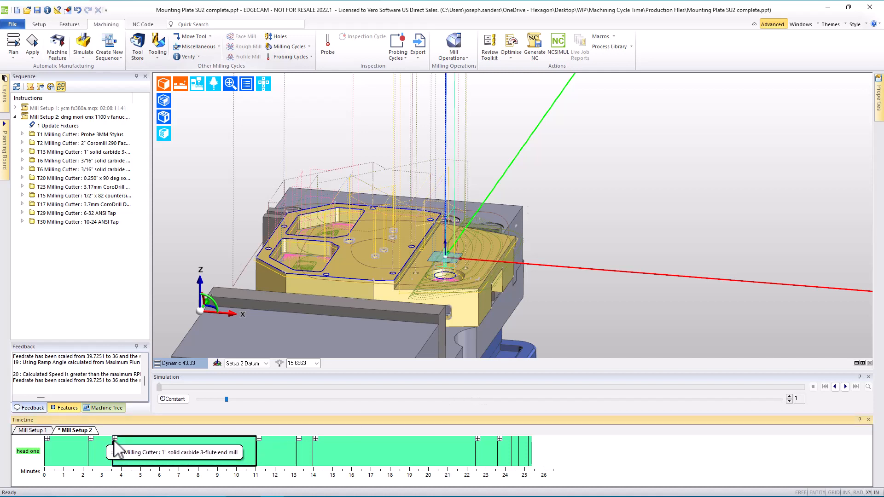
{"action": "mouse_move", "coordinate": [599, 439]}
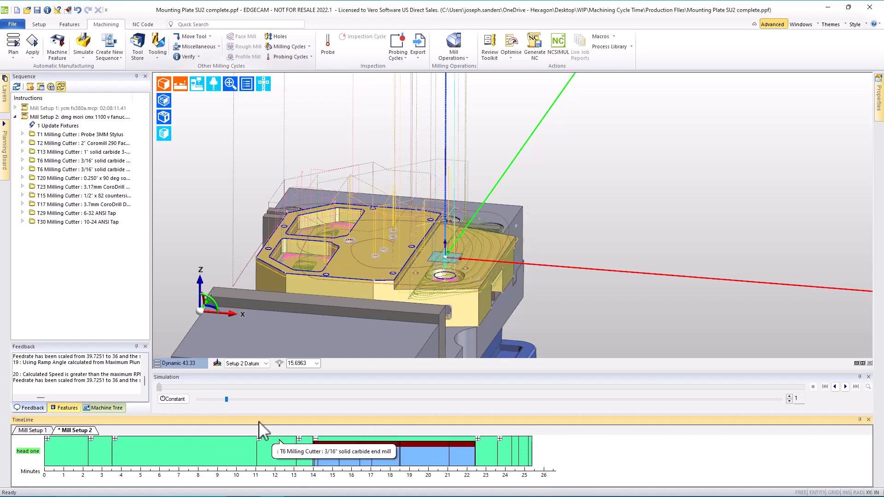
{"action": "mouse_move", "coordinate": [349, 443]}
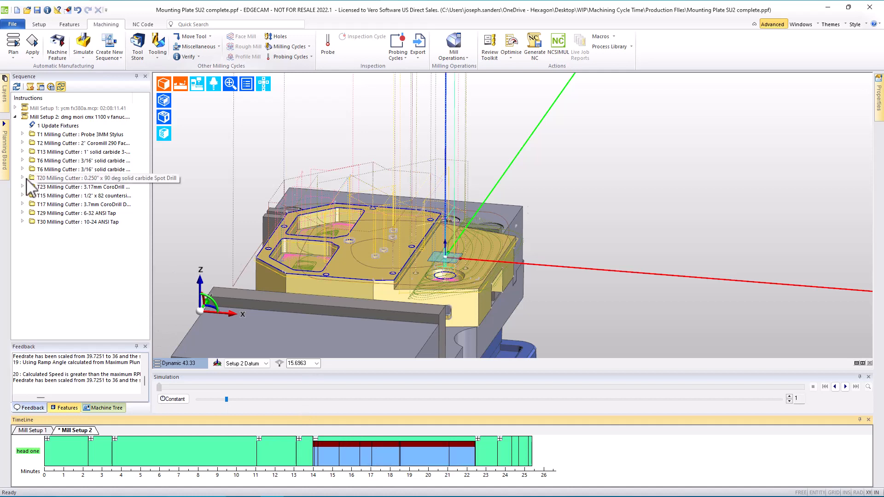
Expand the T20 spot drill's folder to reveal its drilling and chamfering operations 28-35
{"action": "left_click", "coordinate": [23, 177]}
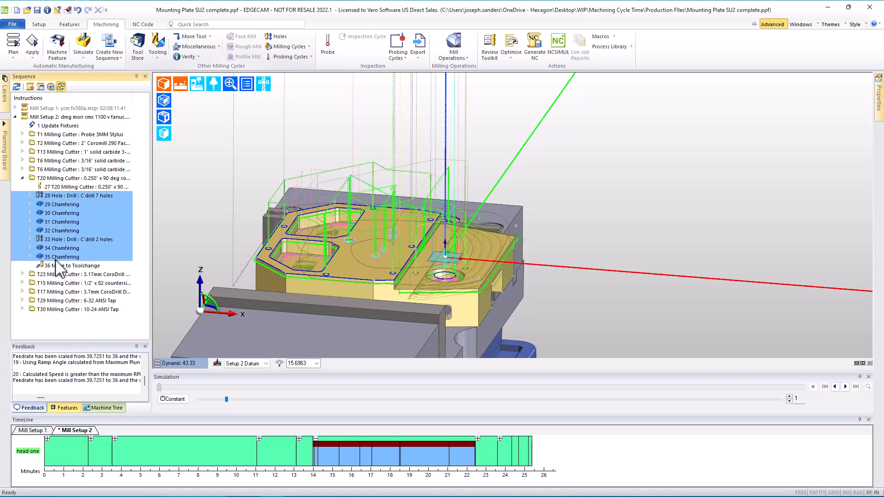
{"action": "double_click", "coordinate": [78, 196]}
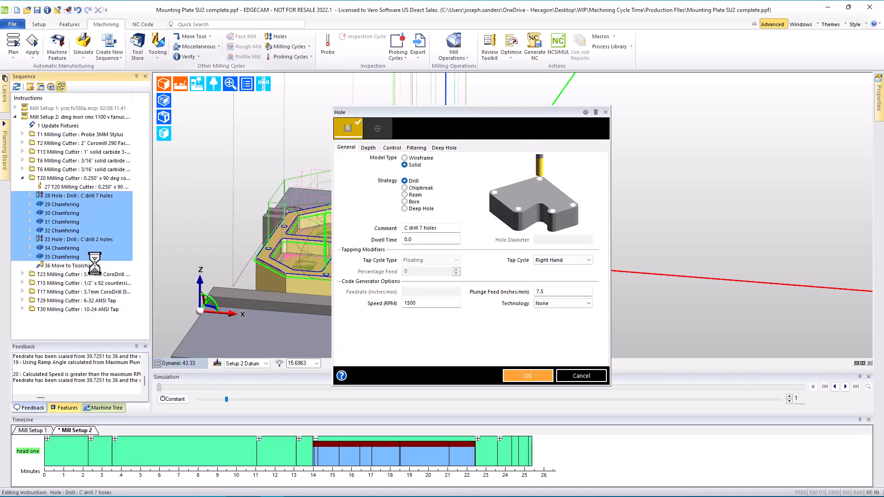
{"action": "mouse_move", "coordinate": [564, 281]}
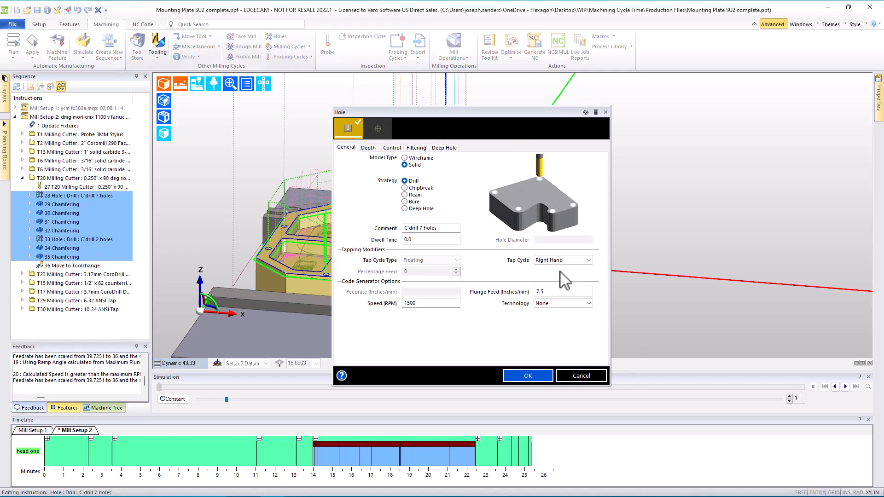
{"action": "mouse_move", "coordinate": [426, 469]}
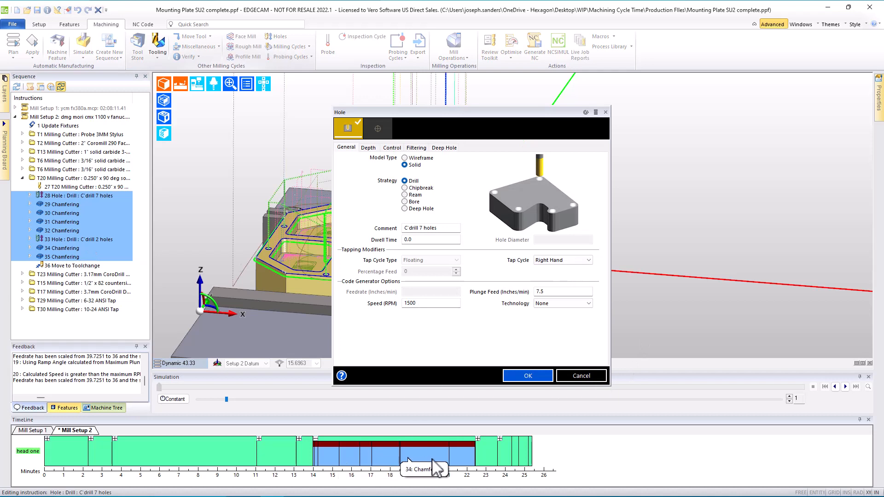
{"action": "mouse_move", "coordinate": [479, 299]}
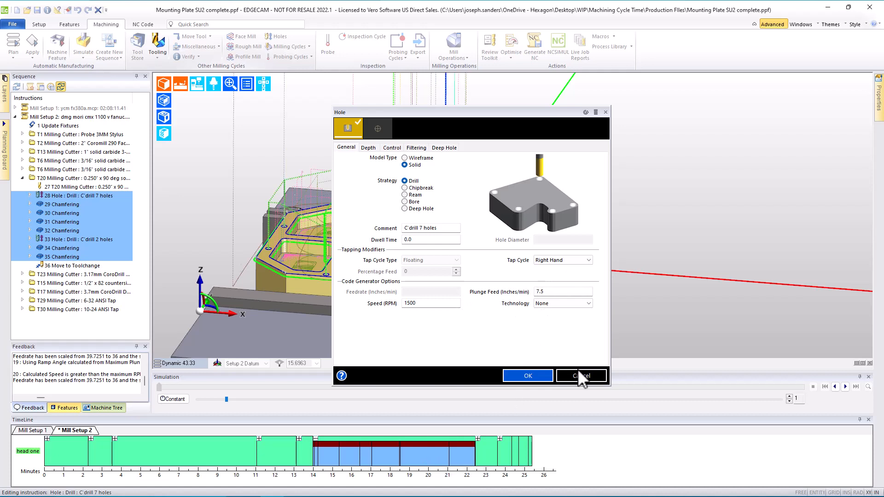
{"action": "mouse_move", "coordinate": [581, 376]}
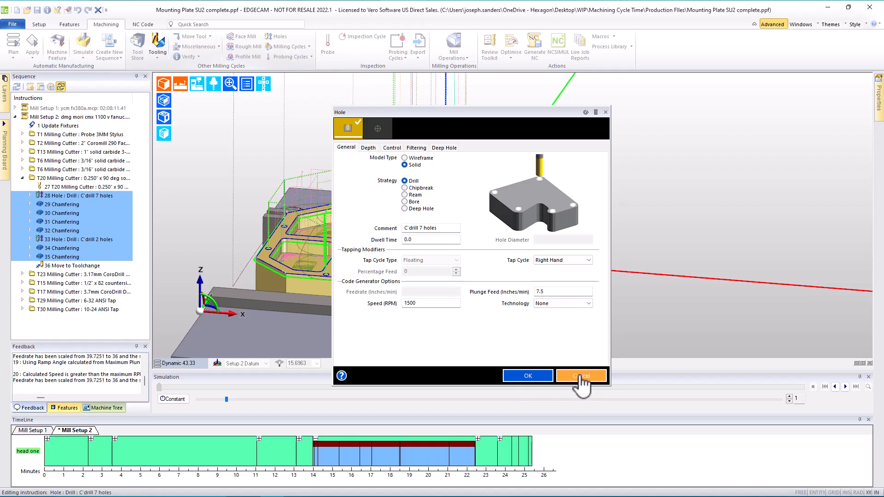
{"action": "left_click", "coordinate": [580, 376]}
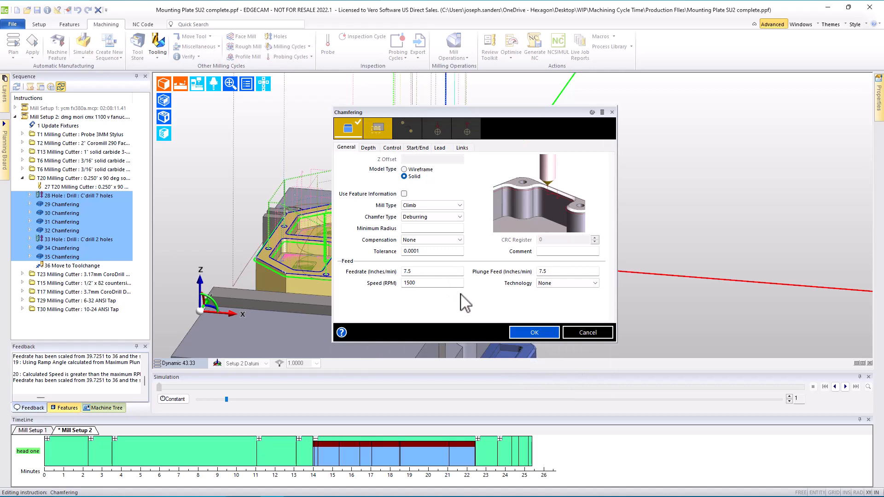
Set the first chamfering cycle to General technology with Feed When Plunging turned off
{"action": "left_click", "coordinate": [593, 283]}
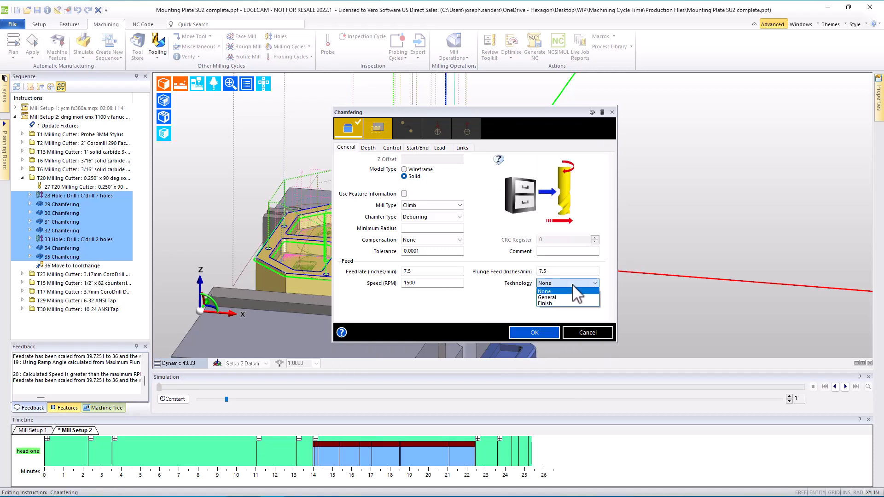
{"action": "left_click", "coordinate": [547, 298]}
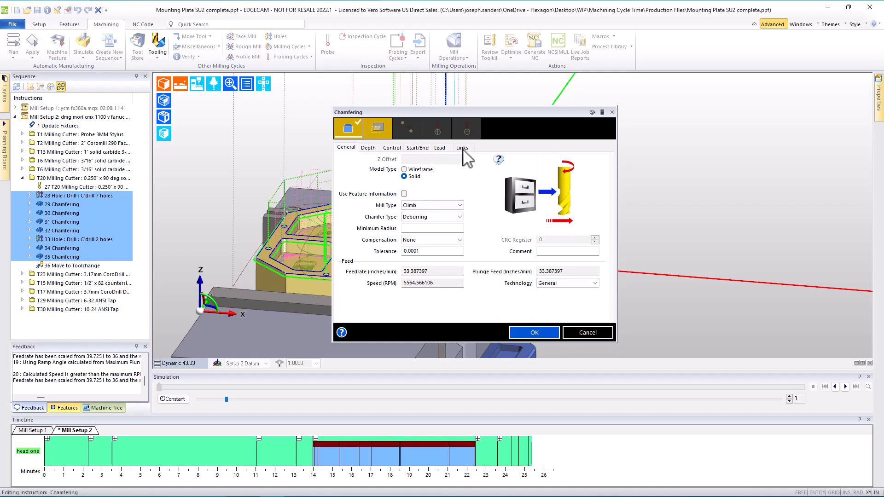
{"action": "left_click", "coordinate": [461, 148]}
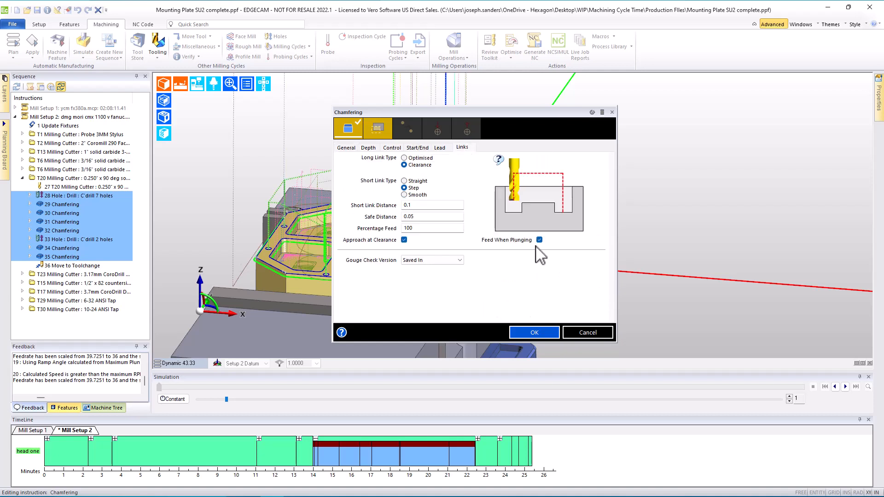
{"action": "left_click", "coordinate": [539, 240]}
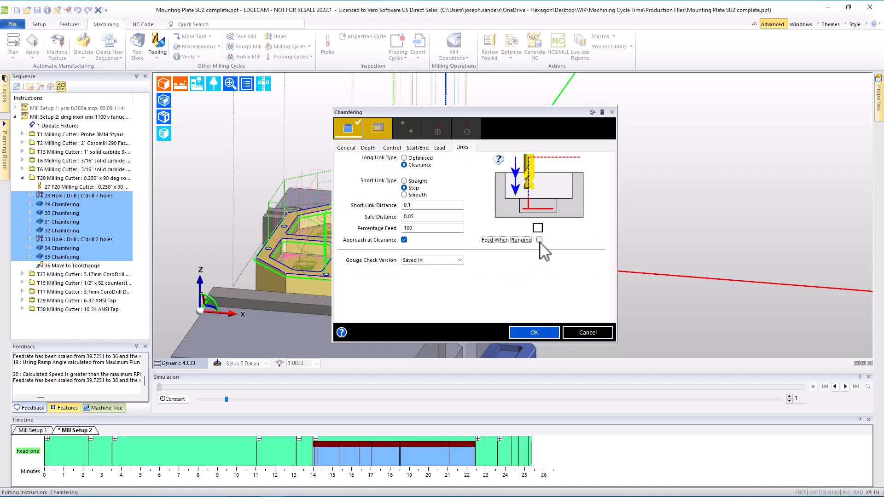
{"action": "mouse_move", "coordinate": [546, 304]}
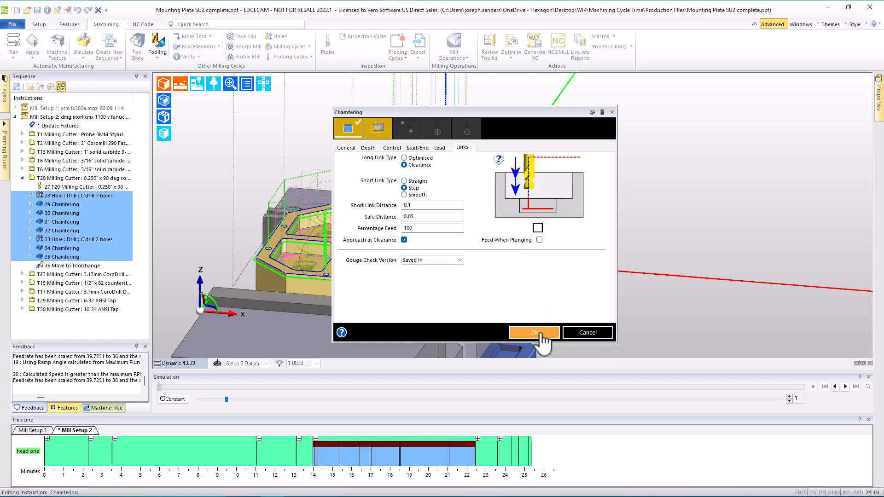
{"action": "left_click", "coordinate": [533, 332]}
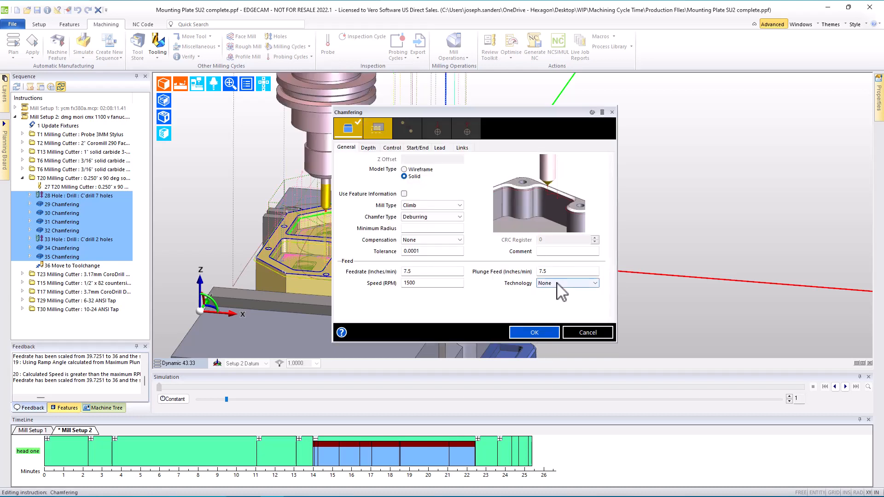
Apply General technology to the remaining two chamfering cycles, bringing the timeline to about 19 minutes
{"action": "left_click", "coordinate": [567, 282]}
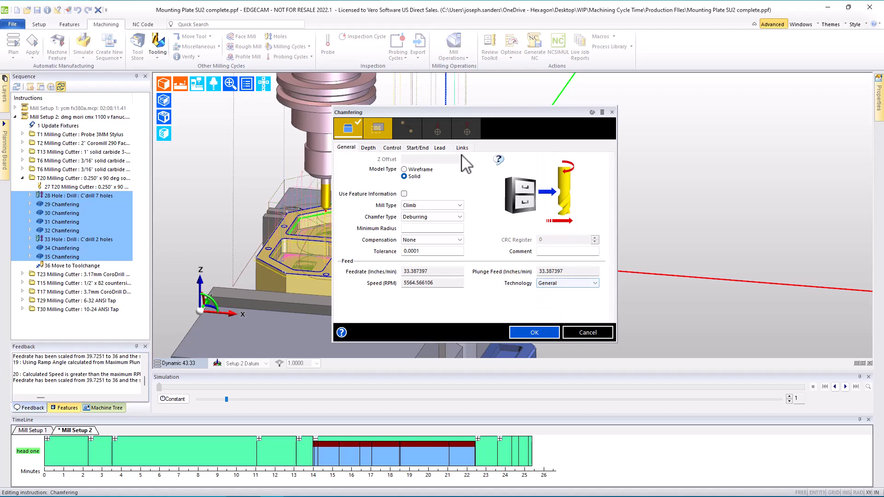
{"action": "left_click", "coordinate": [461, 147]}
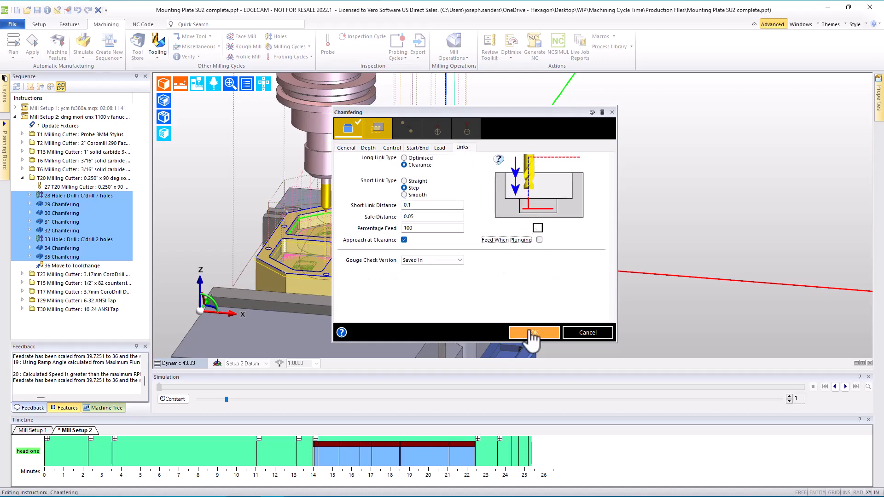
{"action": "left_click", "coordinate": [533, 332]}
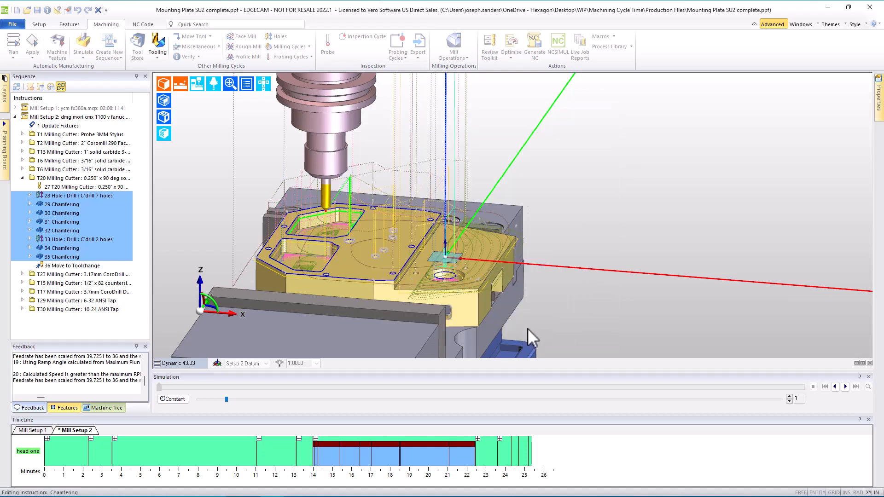
{"action": "left_click", "coordinate": [593, 282]}
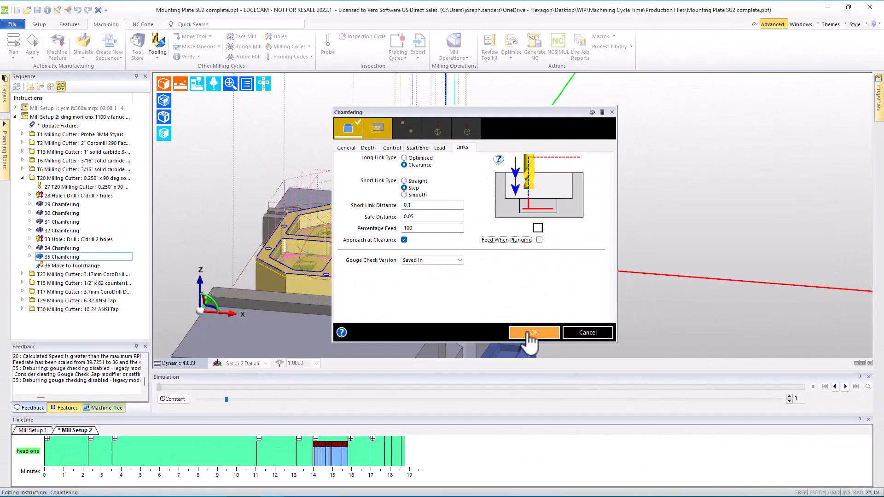
{"action": "left_click", "coordinate": [533, 332]}
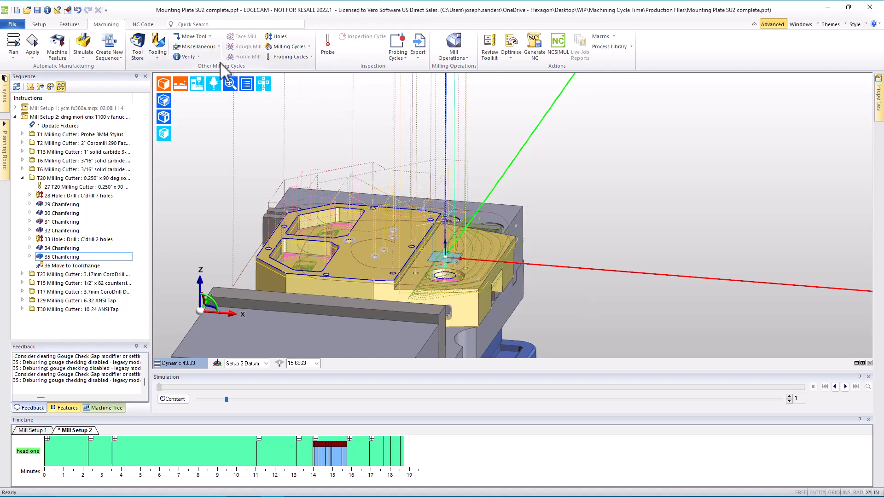
Report Mill Setup 2's cycle time, now 18 minutes 43 seconds, down from 41:02
{"action": "left_click", "coordinate": [186, 56]}
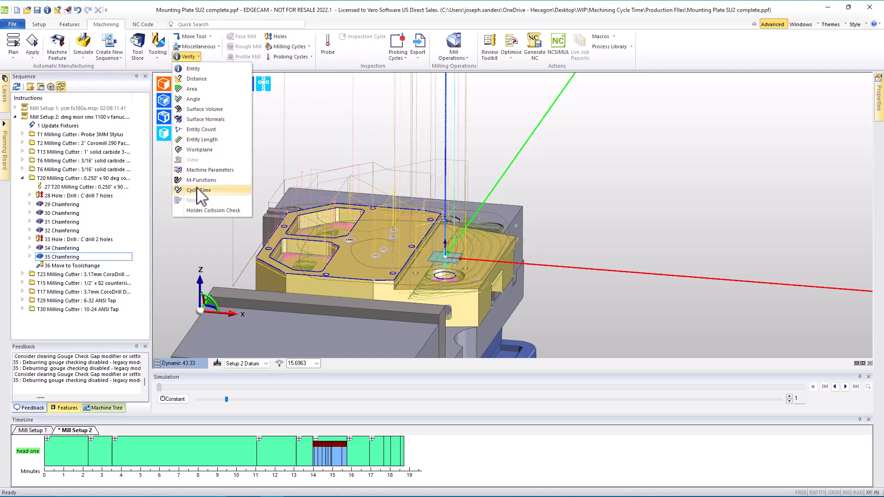
{"action": "left_click", "coordinate": [197, 191]}
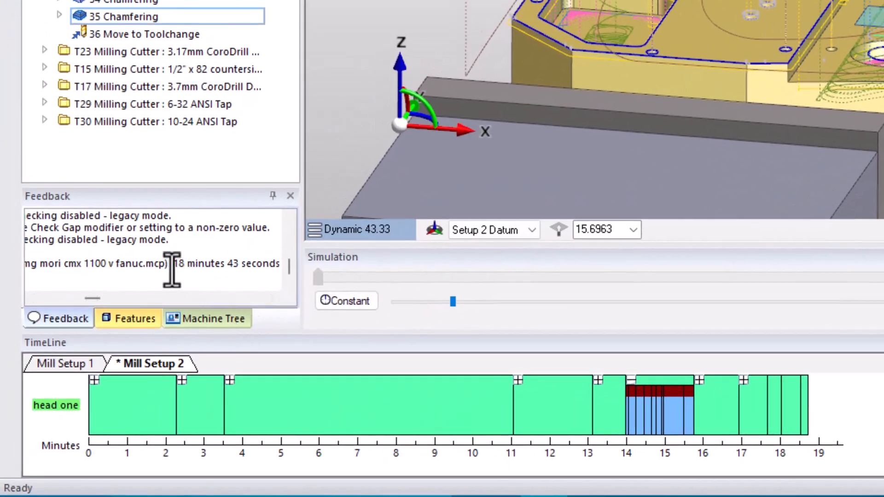
{"action": "mouse_move", "coordinate": [231, 269]}
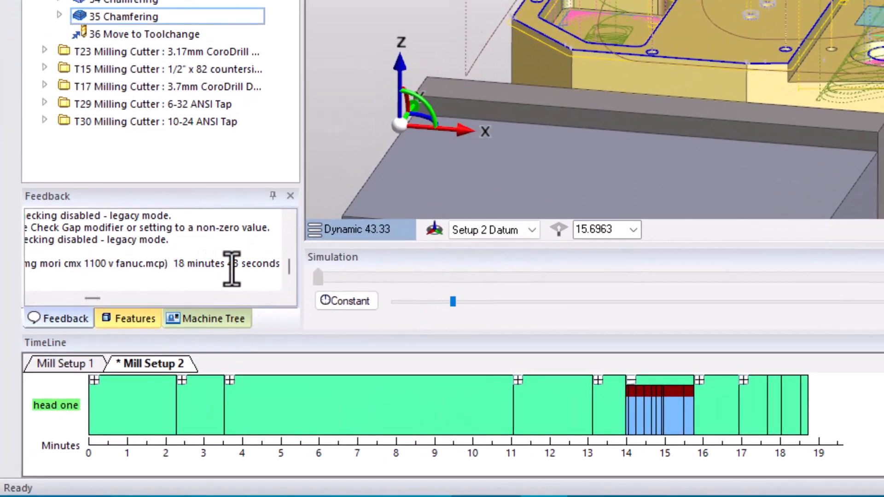